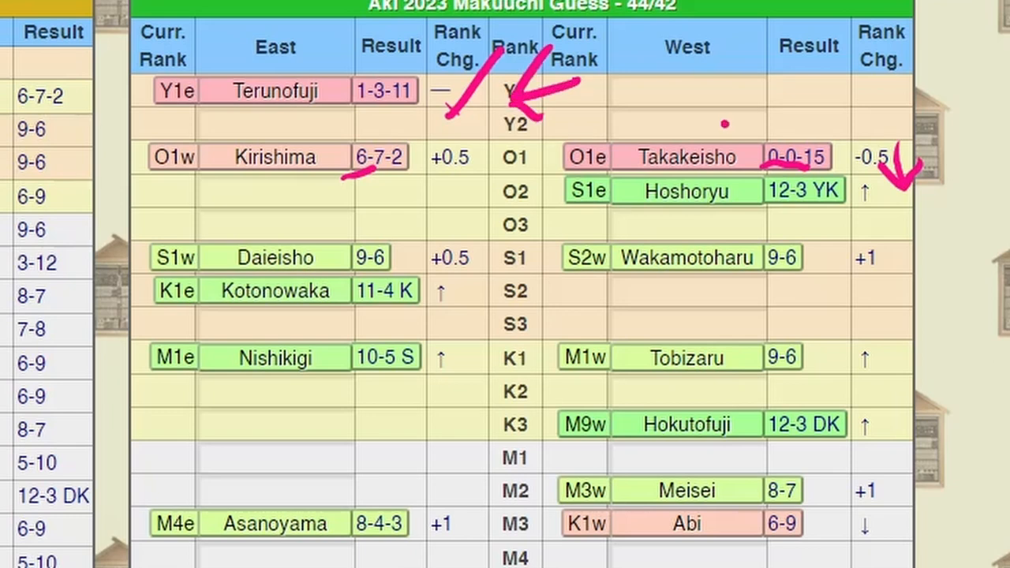
# Step: Nudge a few wrestler cards within their rows and scroll to the M1–M18 ranks
pyautogui.moveTo(723, 123); pyautogui.dragTo(813, 123)
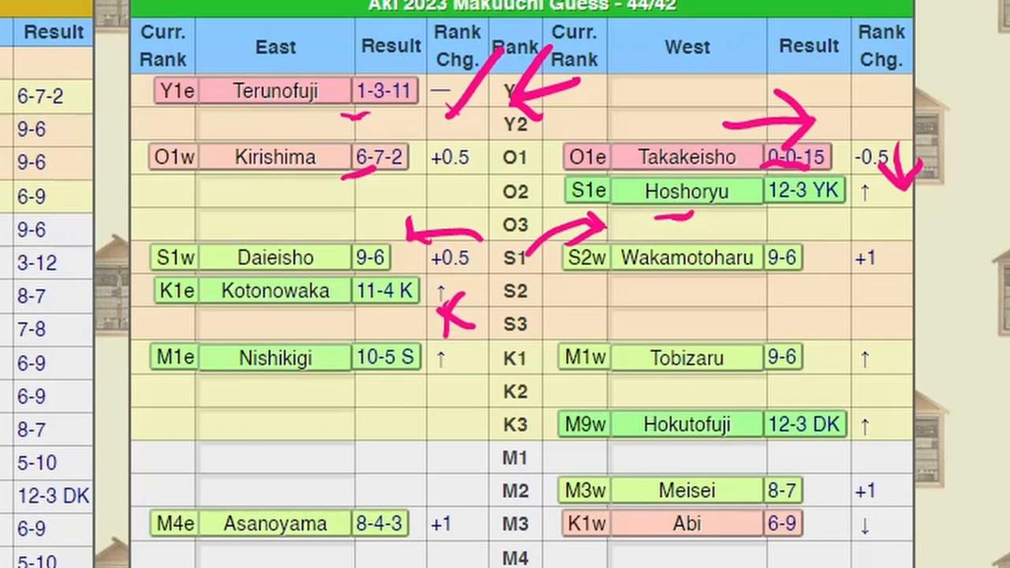
pyautogui.moveTo(284, 386); pyautogui.dragTo(363, 379)
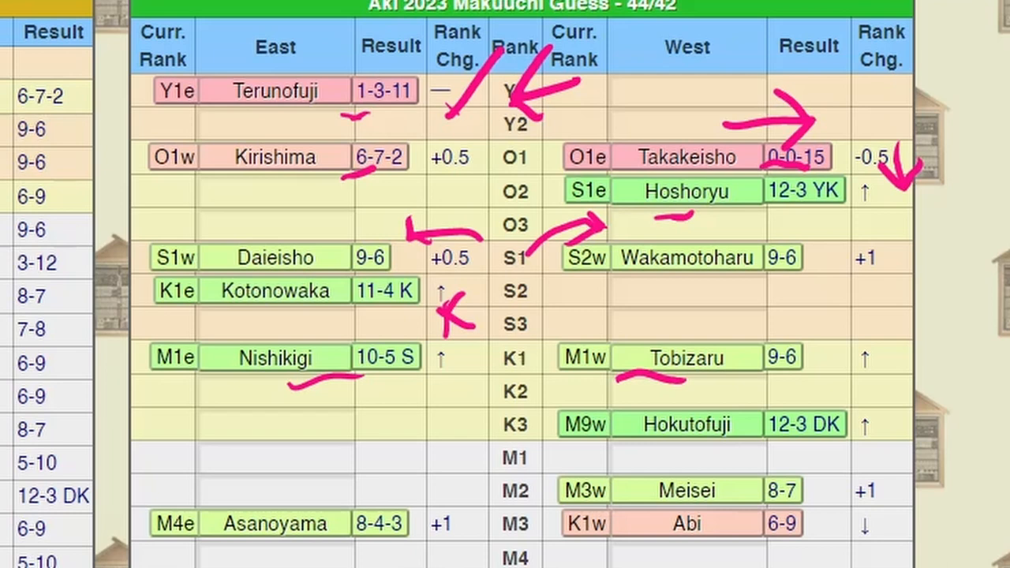
pyautogui.moveTo(631, 450); pyautogui.dragTo(676, 450)
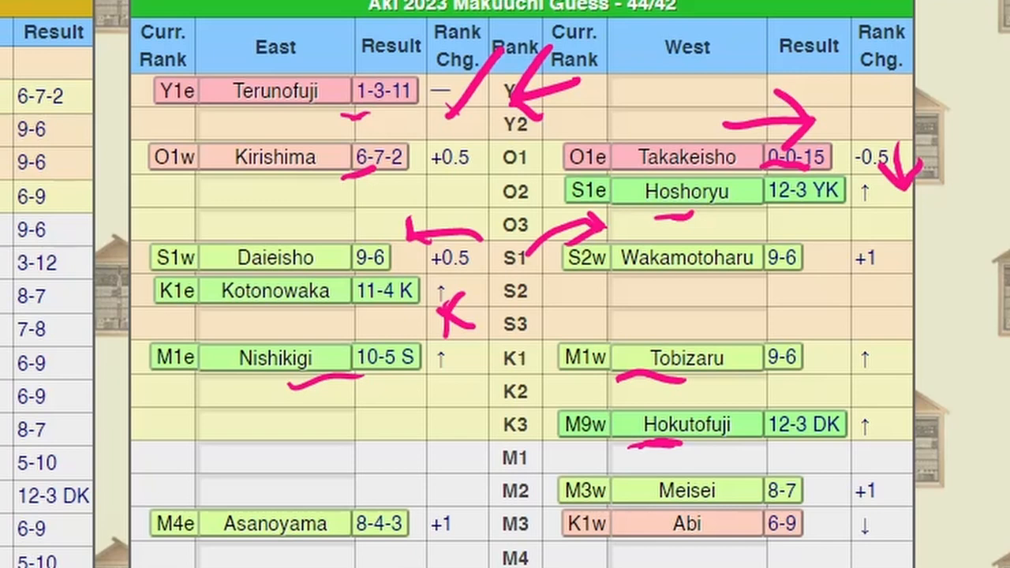
pyautogui.scroll(-3)
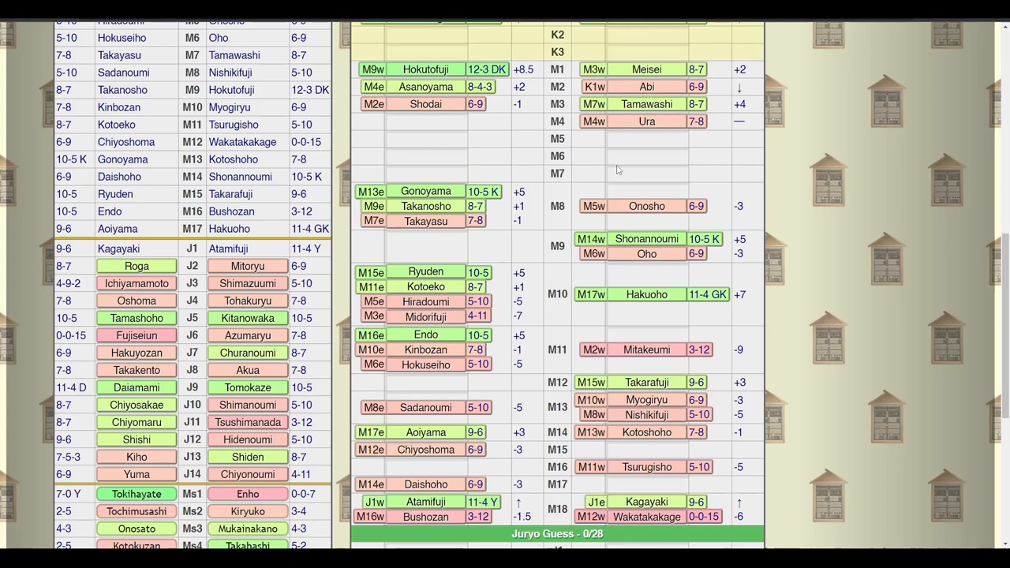
pyautogui.moveTo(740, 133)
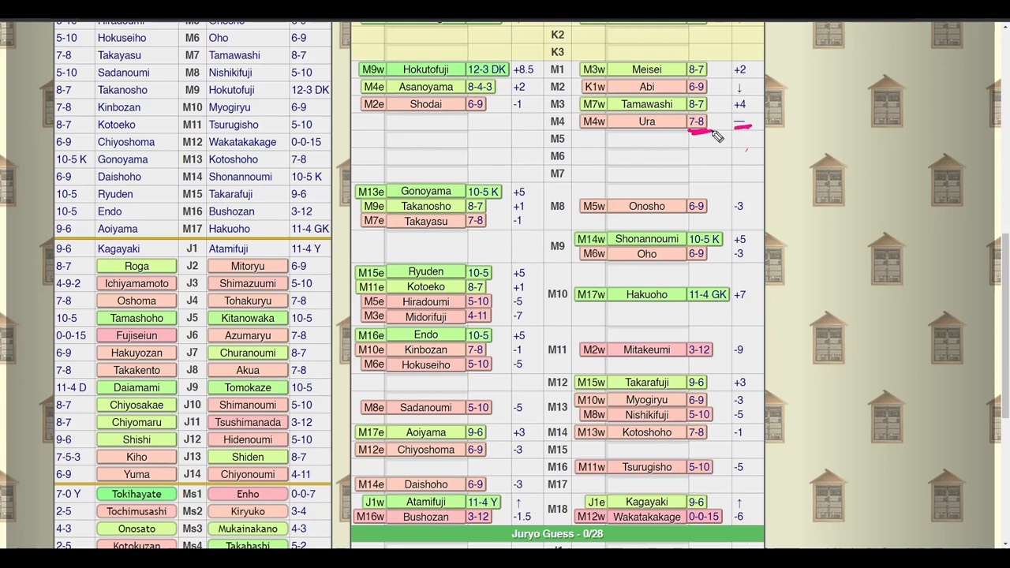
pyautogui.moveTo(757, 123)
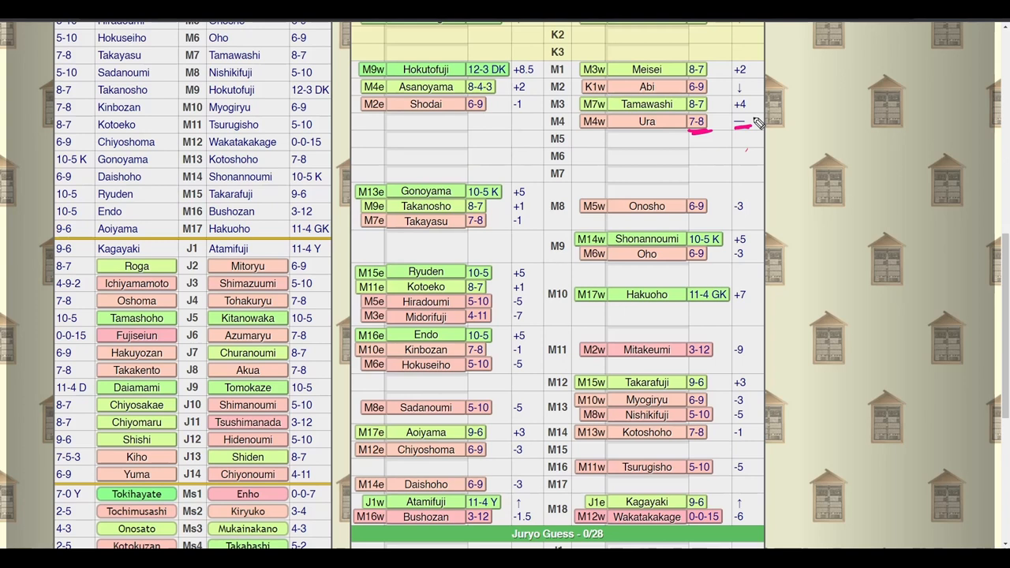
pyautogui.moveTo(529, 80)
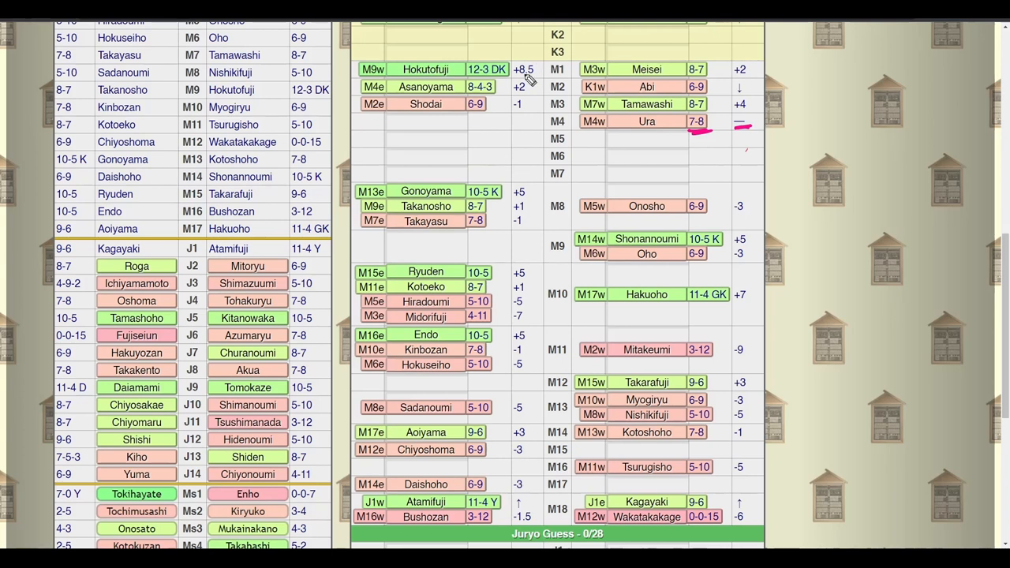
pyautogui.moveTo(513, 218)
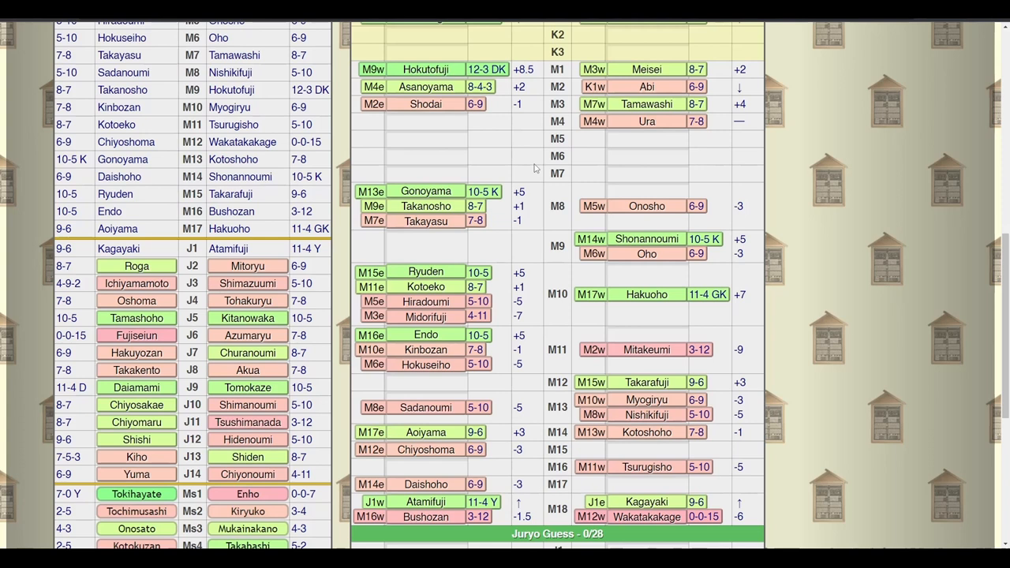
# Step: Scroll the guess table down to the M5 rows around Gonoyama and Takanosho
pyautogui.scroll(-3)
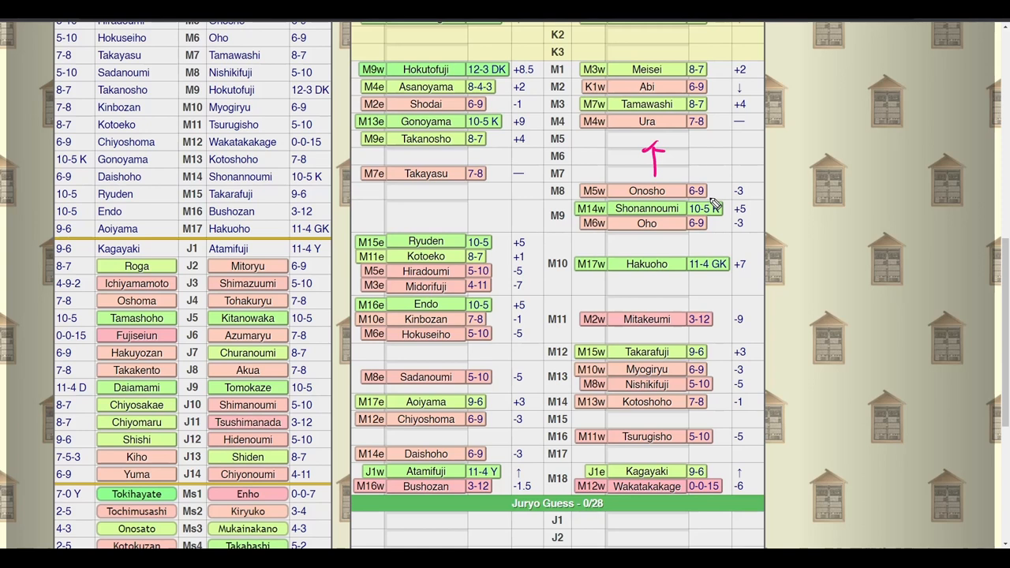
pyautogui.moveTo(707, 202)
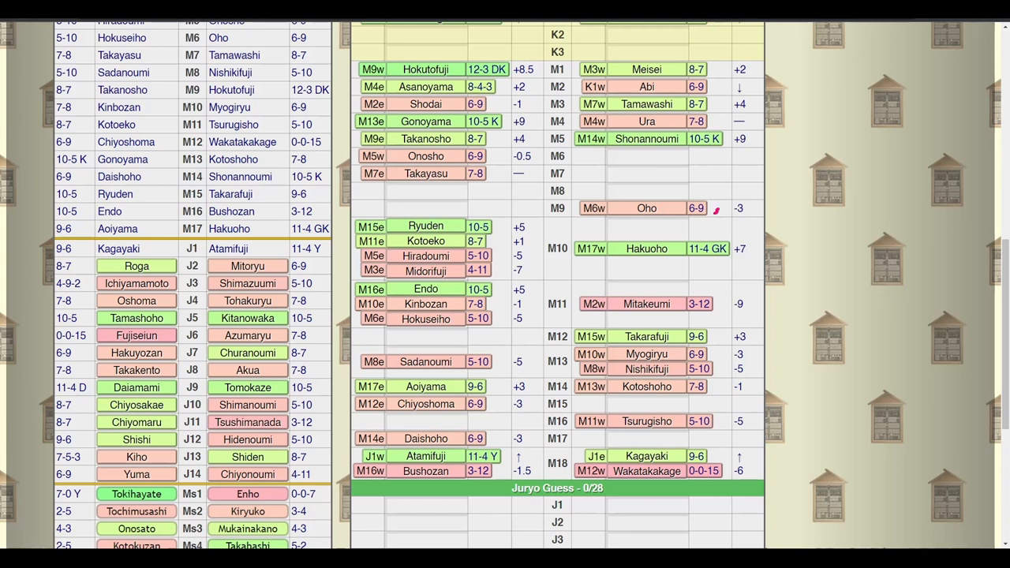
pyautogui.moveTo(717, 209); pyautogui.dragTo(710, 158)
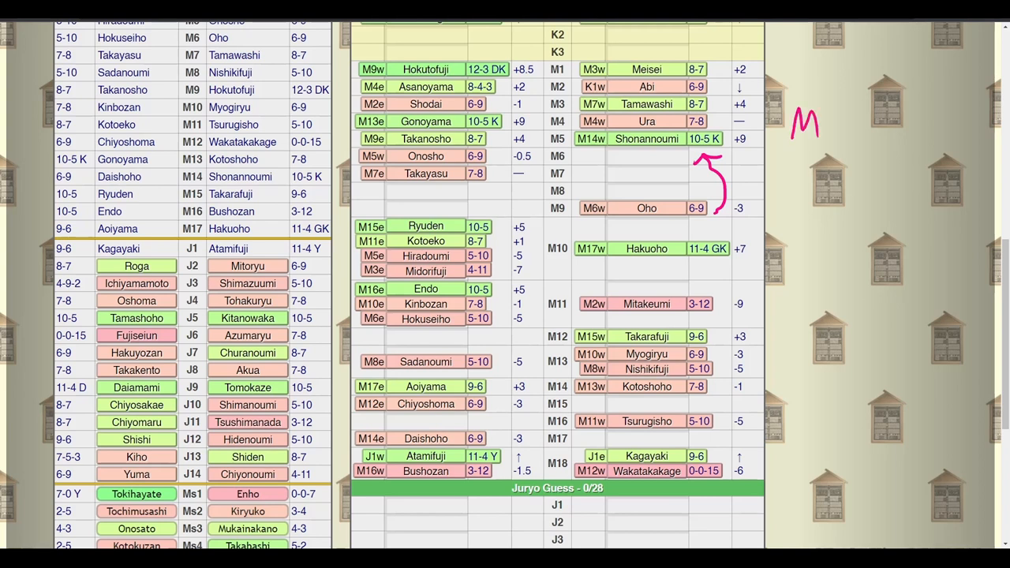
pyautogui.write('idori -6')
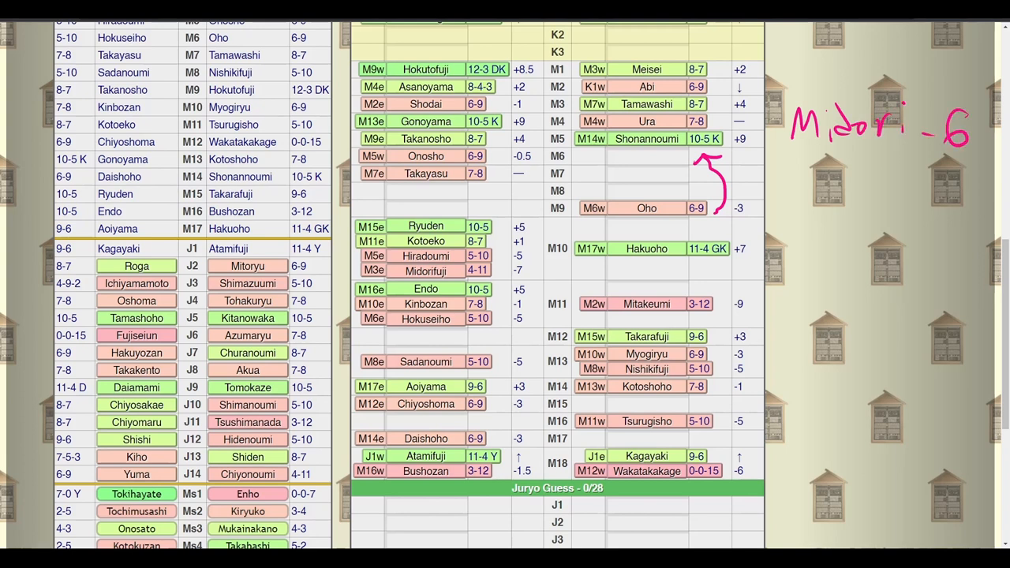
pyautogui.write('Hira -3')
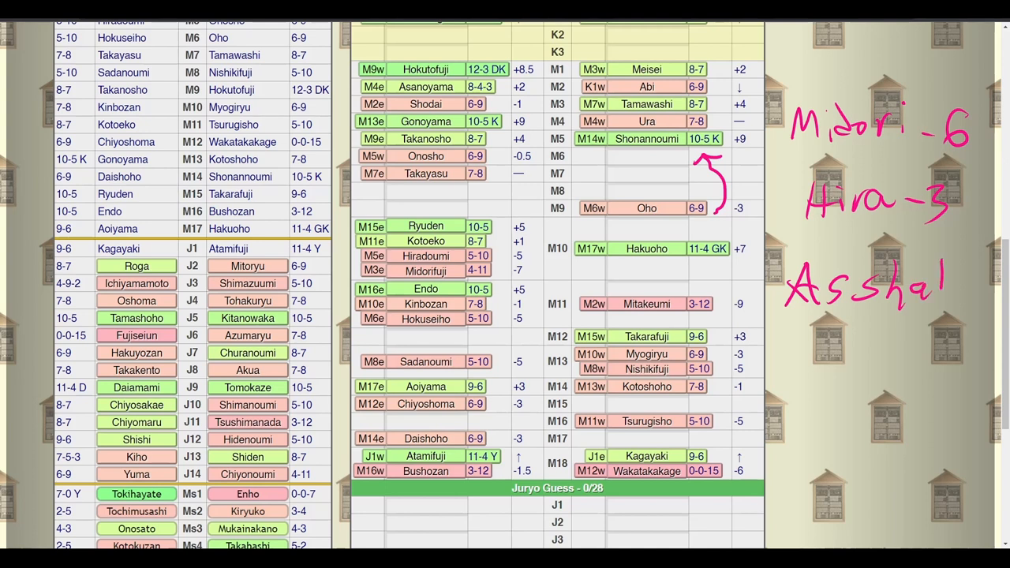
pyautogui.write('-1')
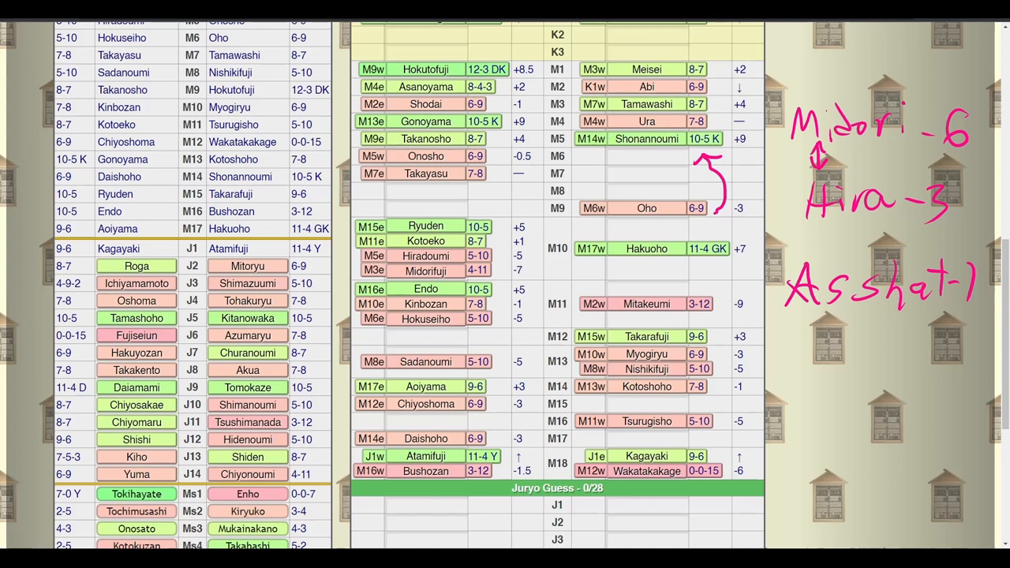
# Step: Select a card near M6 and move Oho up to the M8 rank
pyautogui.click(426, 240)
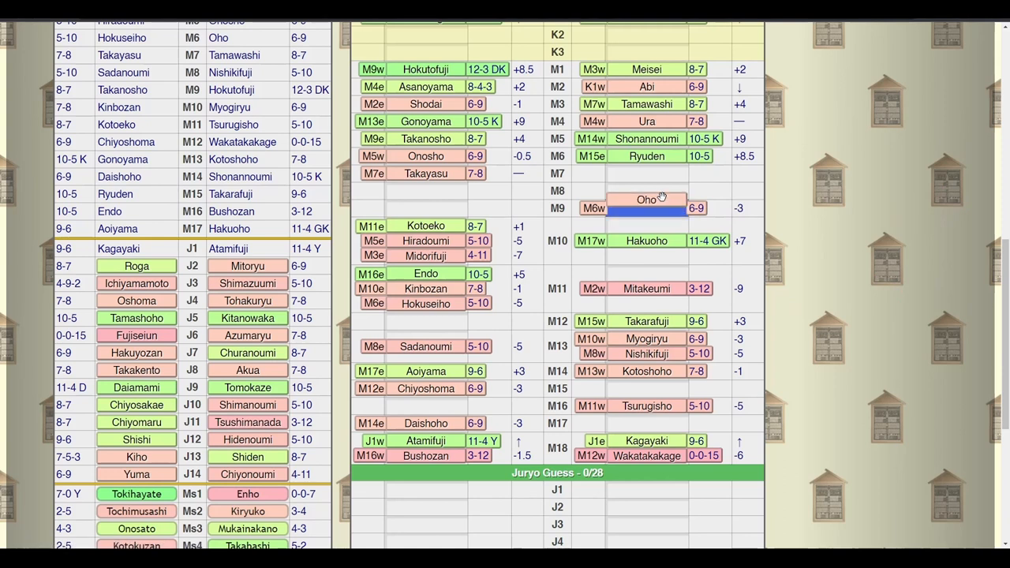
pyautogui.moveTo(647, 199); pyautogui.dragTo(647, 172)
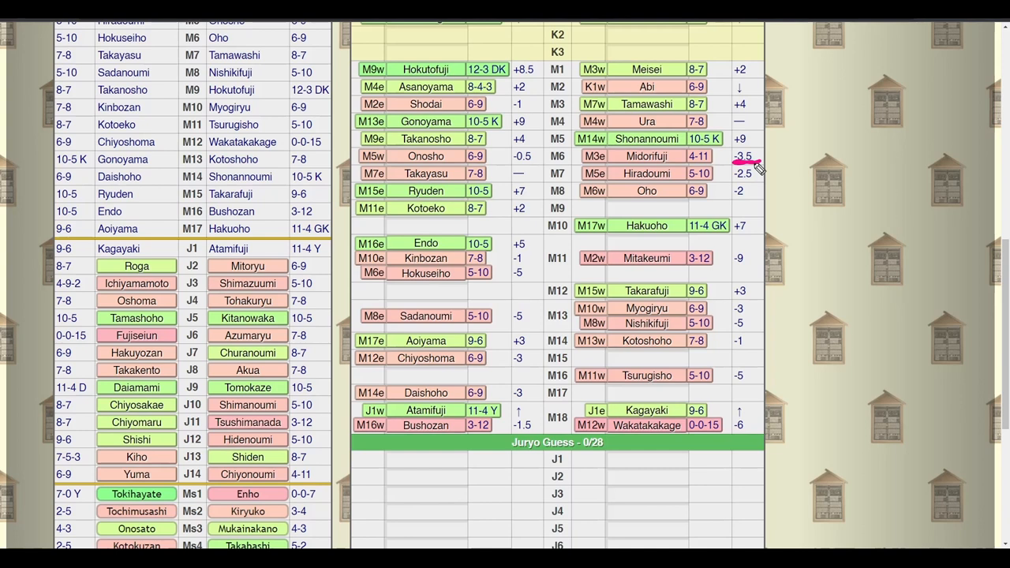
pyautogui.moveTo(663, 206)
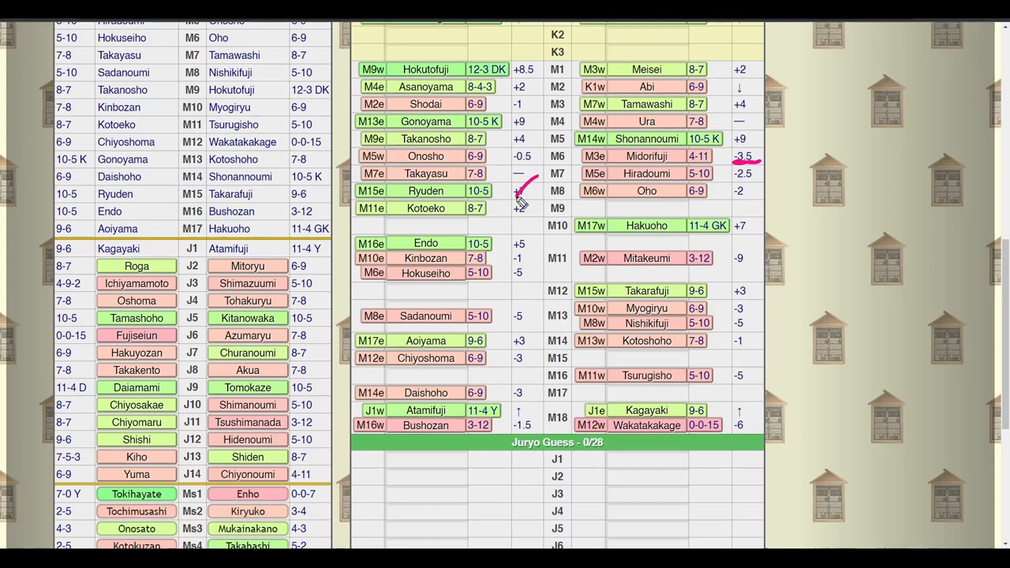
pyautogui.moveTo(521, 197); pyautogui.dragTo(568, 186)
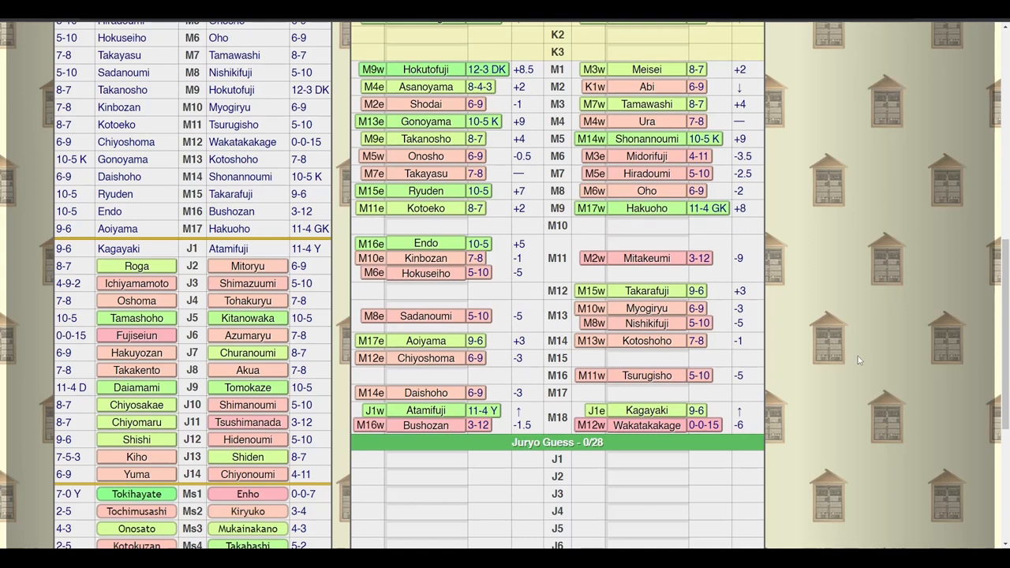
pyautogui.moveTo(856, 360)
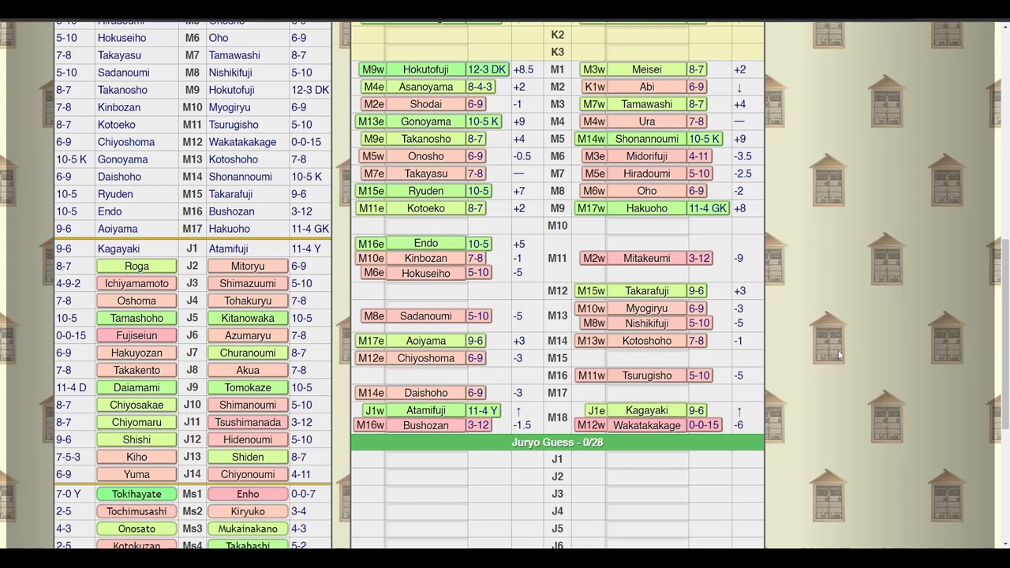
pyautogui.moveTo(835, 354)
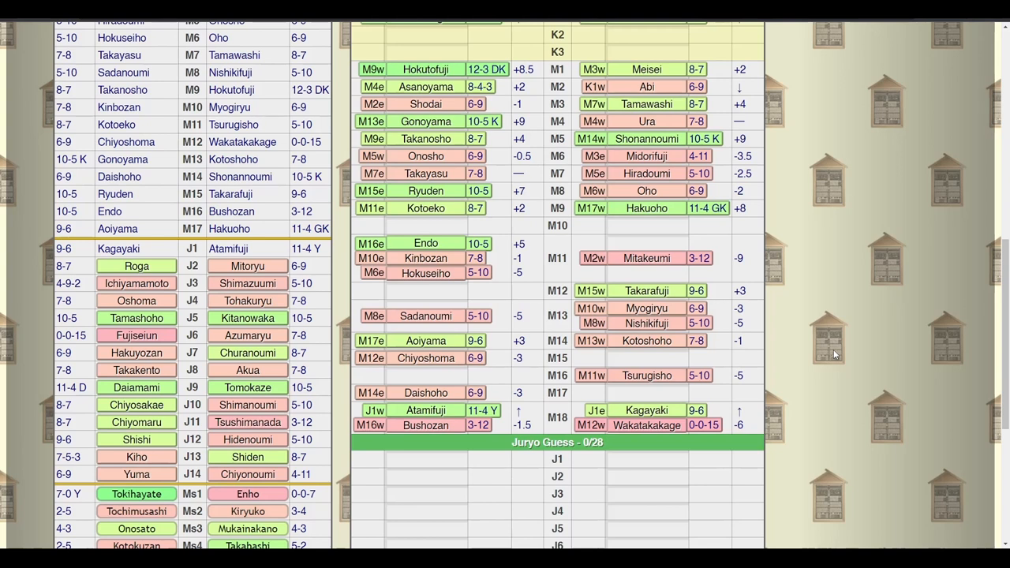
pyautogui.moveTo(827, 258)
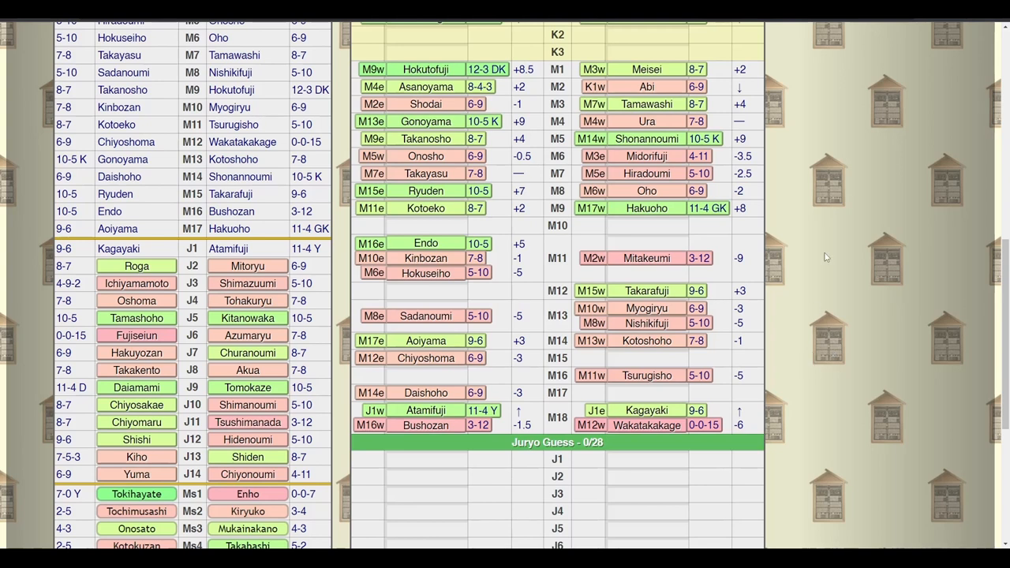
pyautogui.moveTo(792, 265)
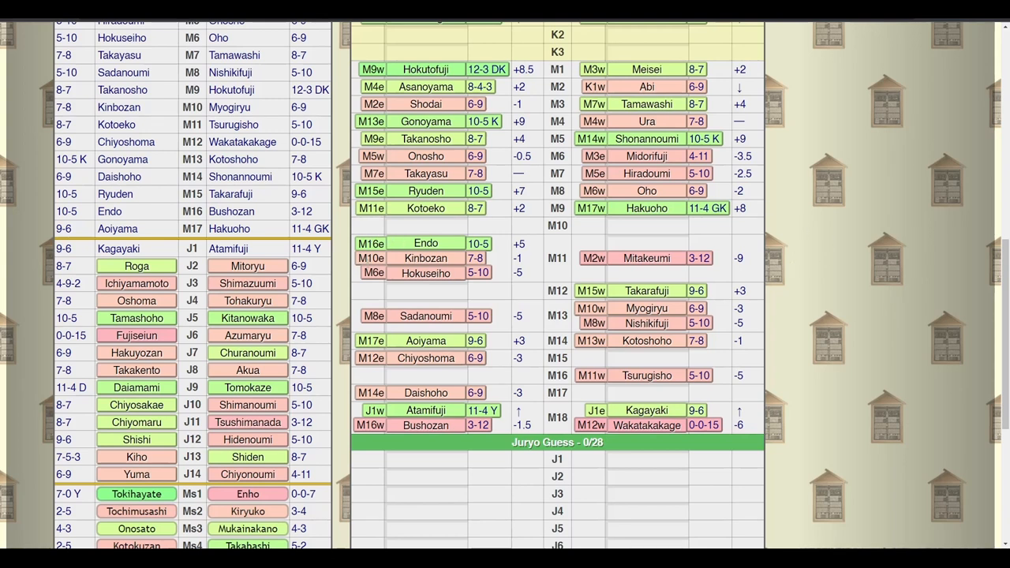
# Step: Select a lower maegashira card to begin closing the rank gaps
pyautogui.click(426, 243)
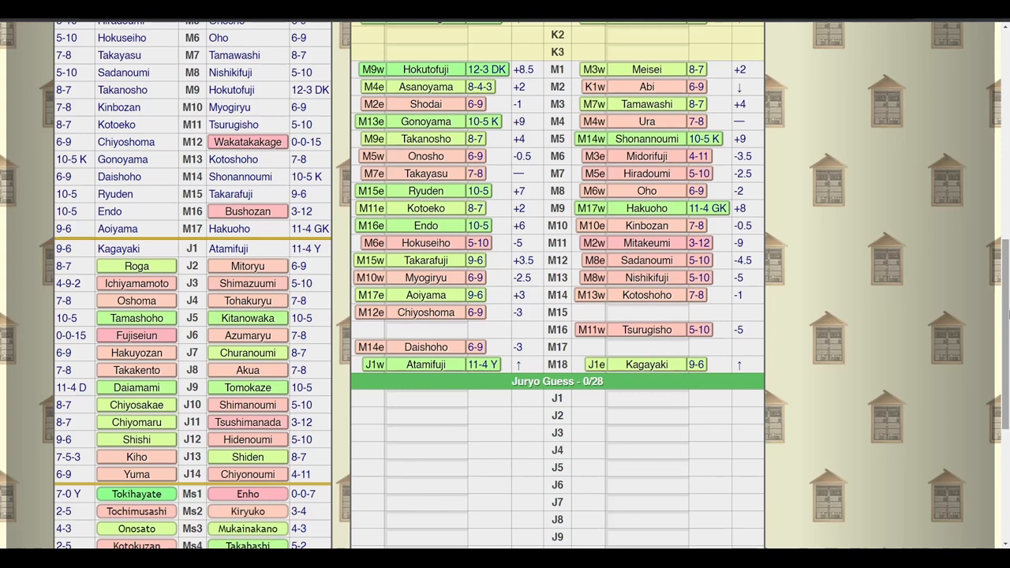
pyautogui.moveTo(491, 380)
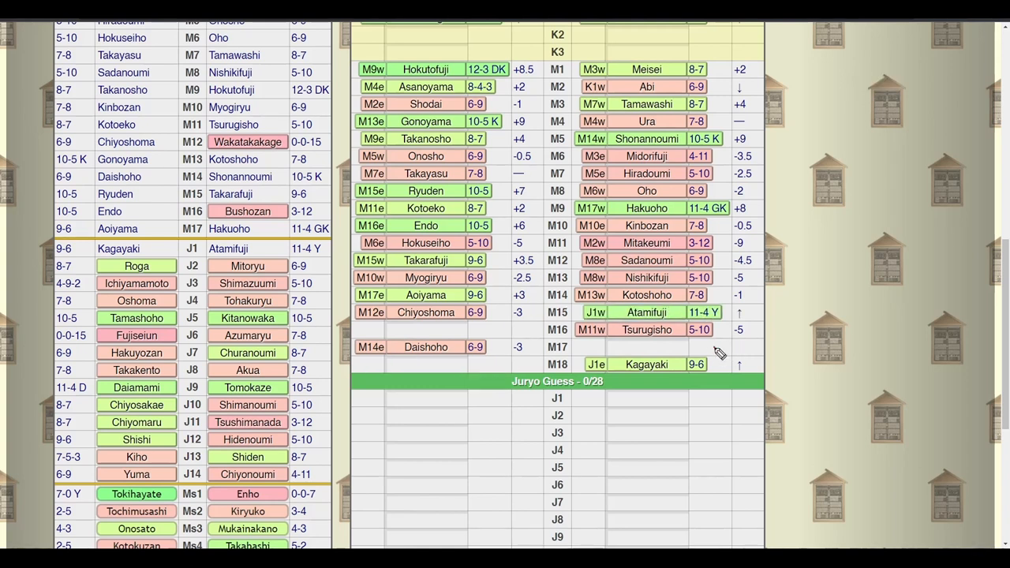
pyautogui.moveTo(713, 339); pyautogui.dragTo(765, 386)
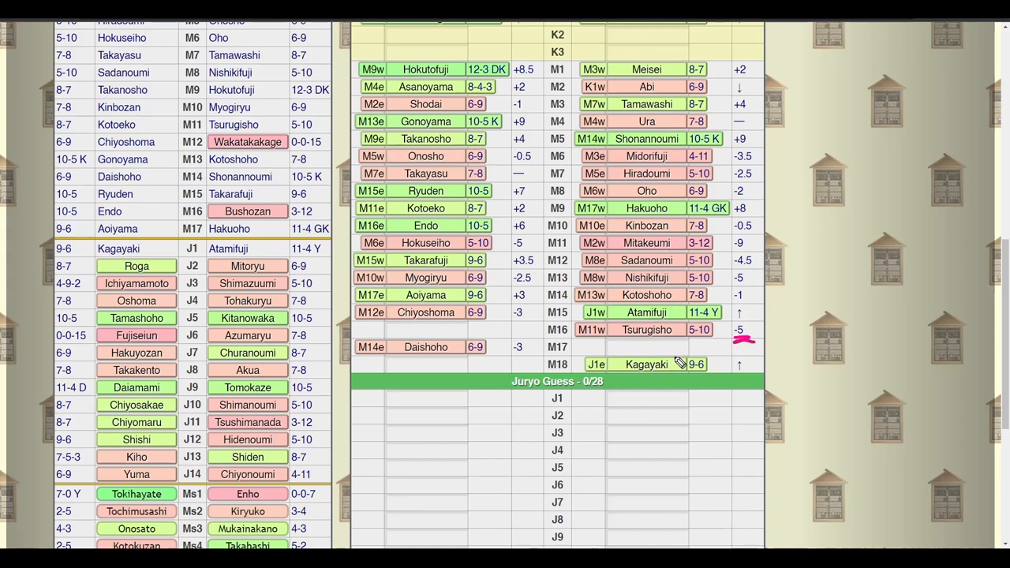
pyautogui.moveTo(530, 369)
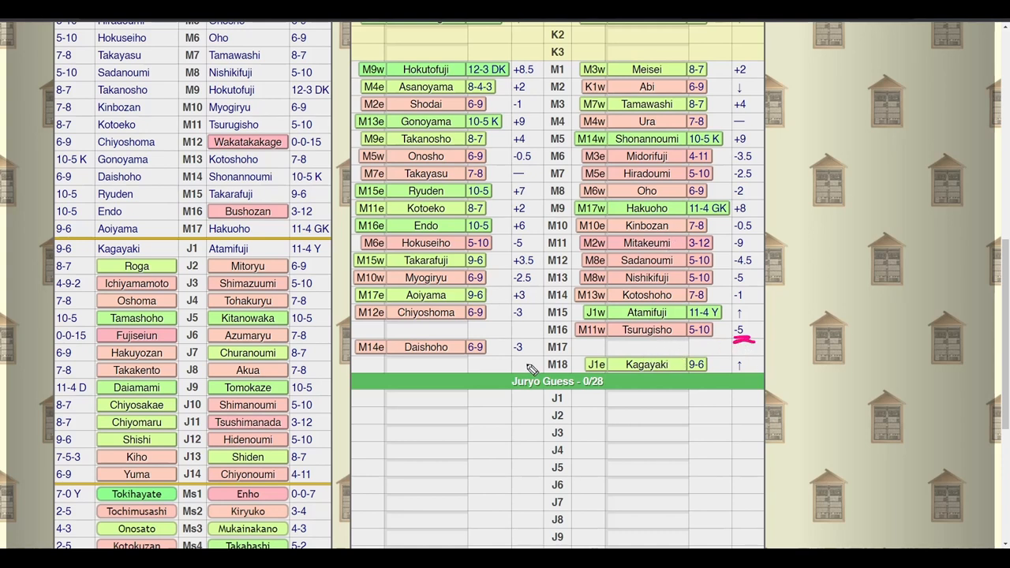